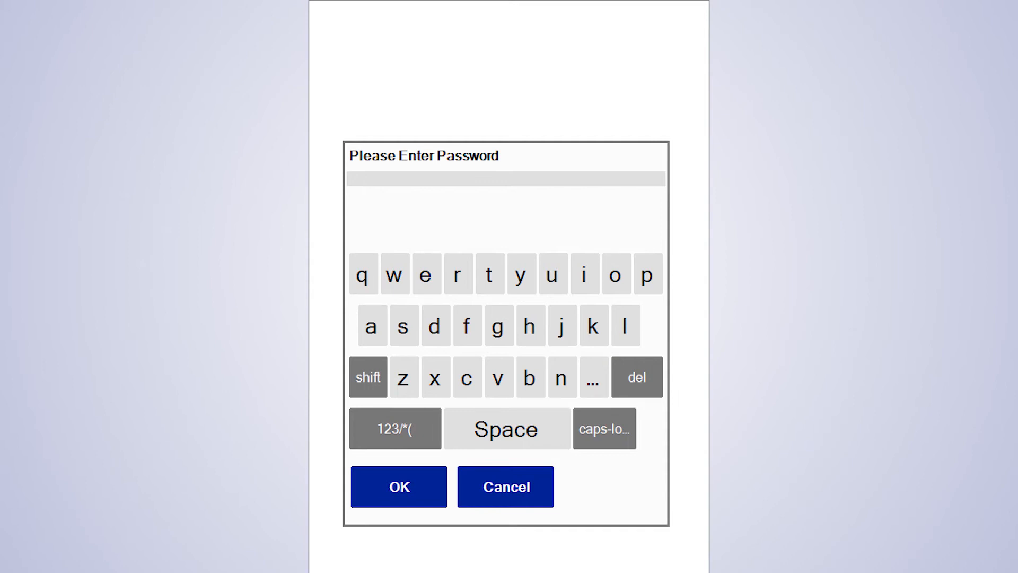
Unlock the controller with the access password.
{"action": "left_click", "coordinate": [435, 326]}
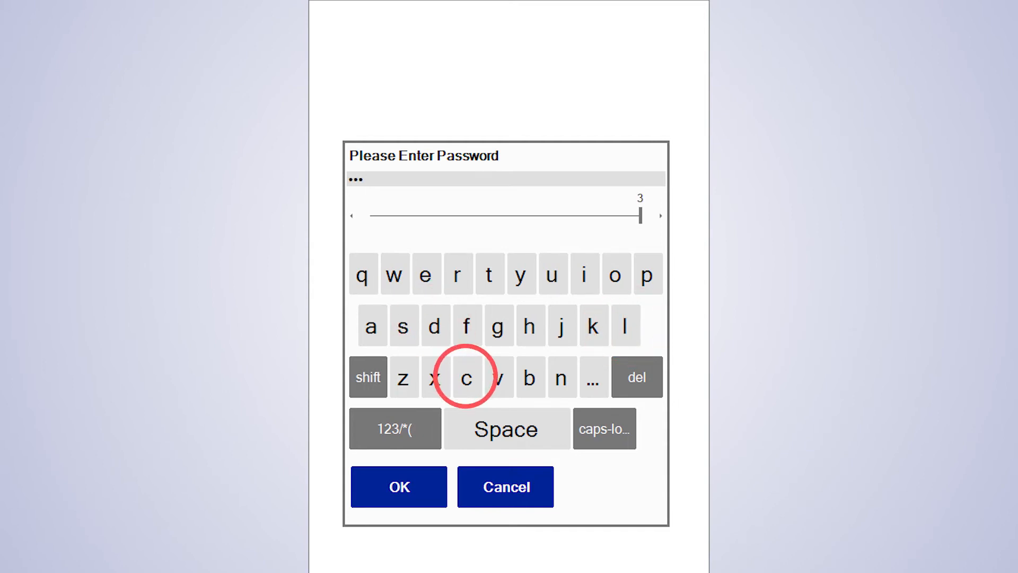
{"action": "left_click", "coordinate": [398, 486]}
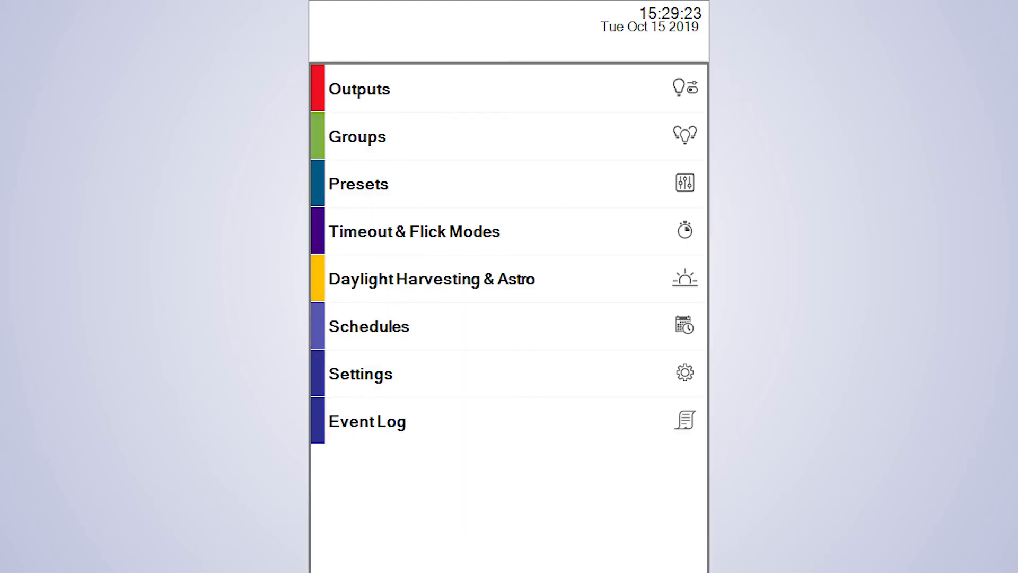
Set the system date to Oct 10, 2019 in Settings > System Settings.
{"action": "left_click", "coordinate": [360, 374]}
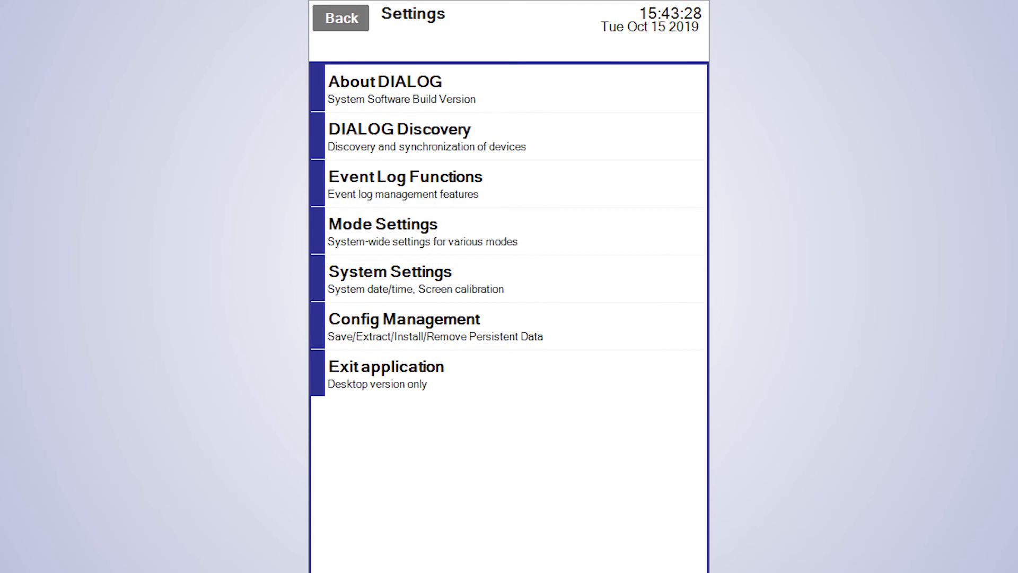
{"action": "left_click", "coordinate": [390, 272]}
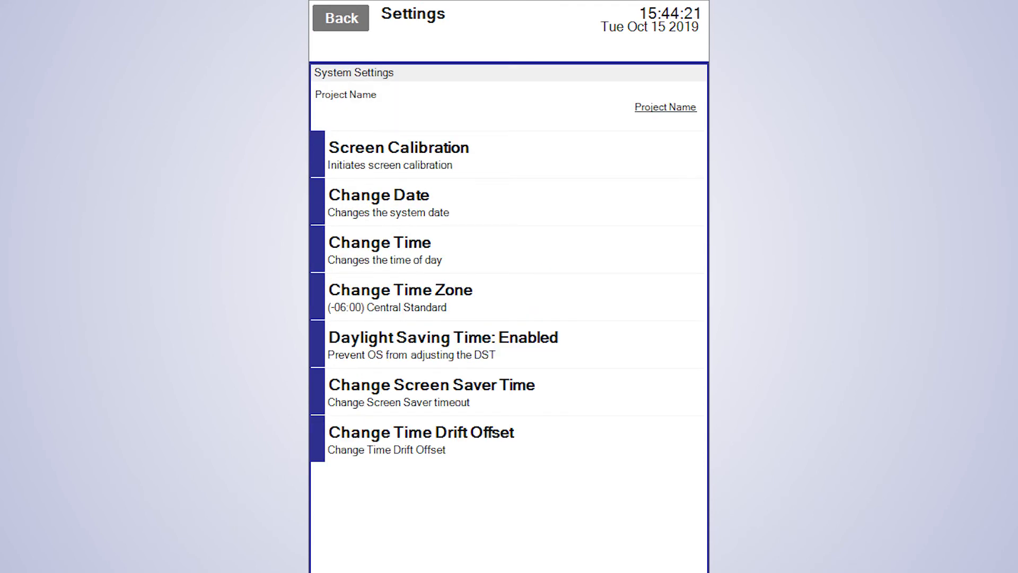
{"action": "left_click", "coordinate": [380, 195]}
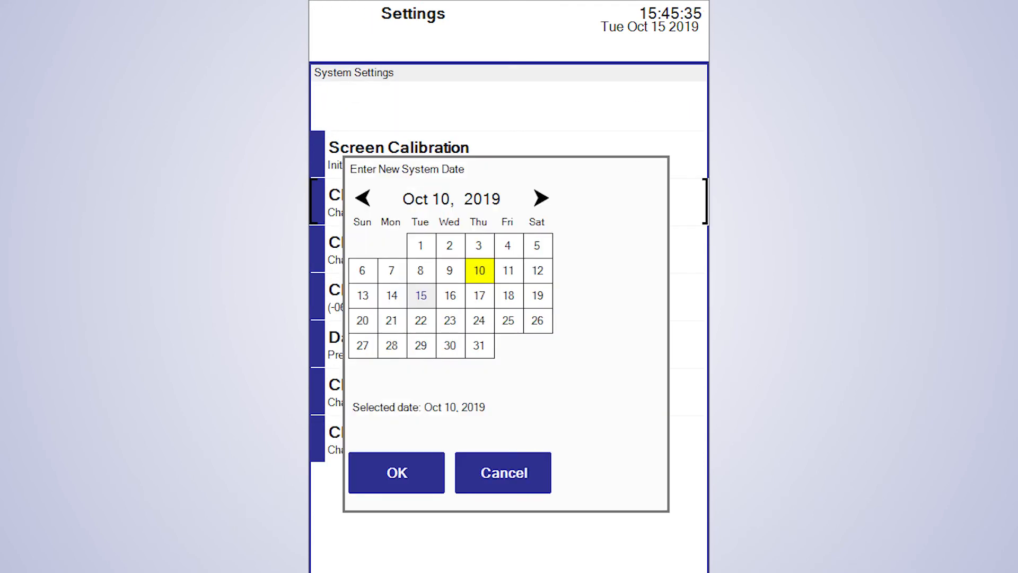
{"action": "left_click", "coordinate": [420, 296]}
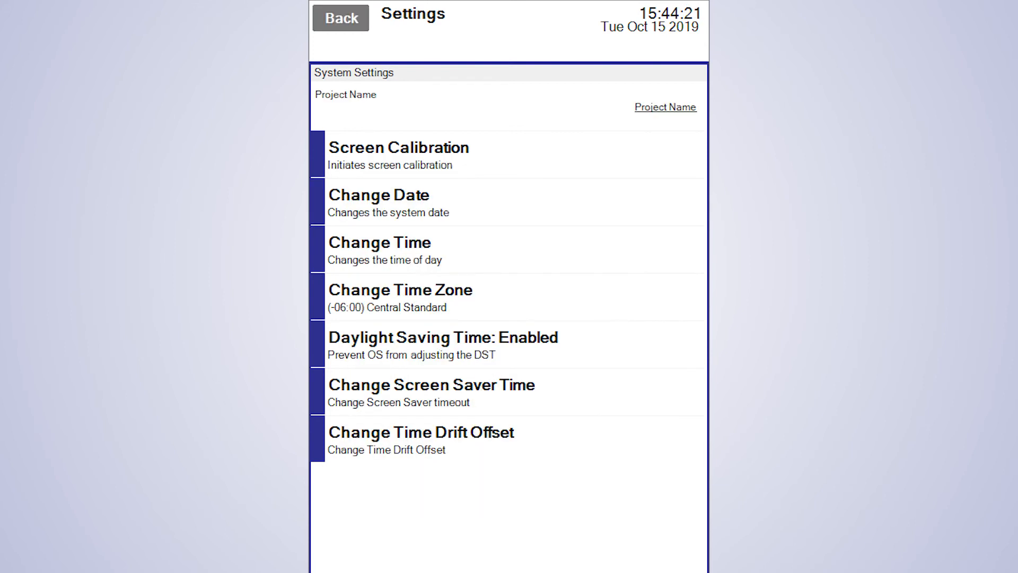
Set the system time to 03:46 PM.
{"action": "left_click", "coordinate": [380, 242]}
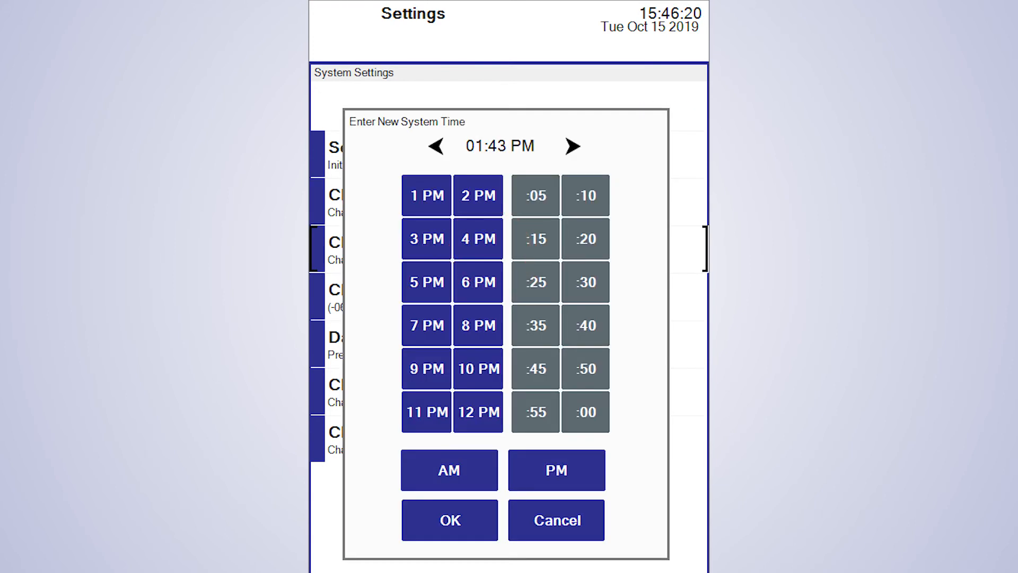
{"action": "left_click", "coordinate": [426, 238]}
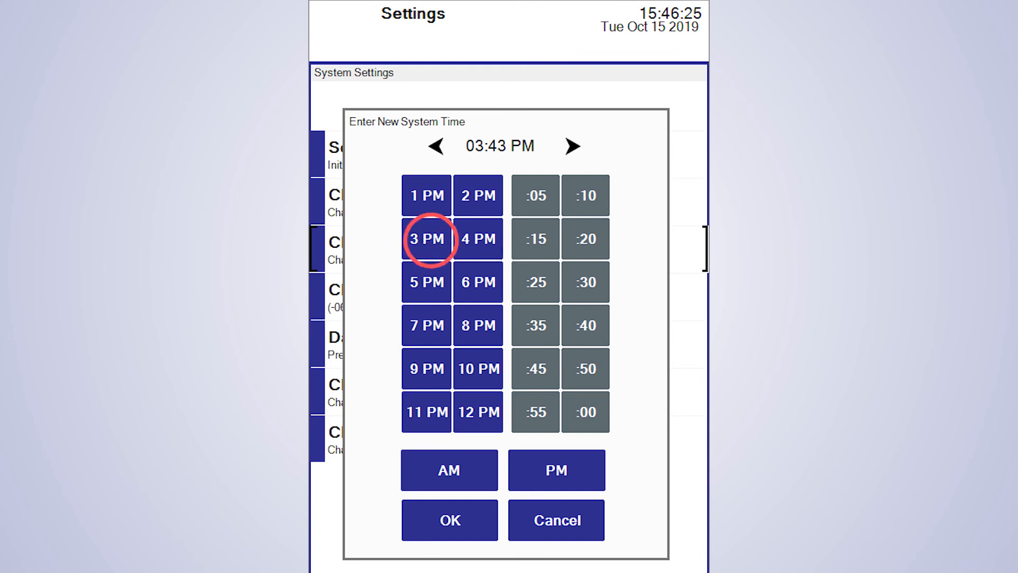
{"action": "left_click", "coordinate": [572, 146]}
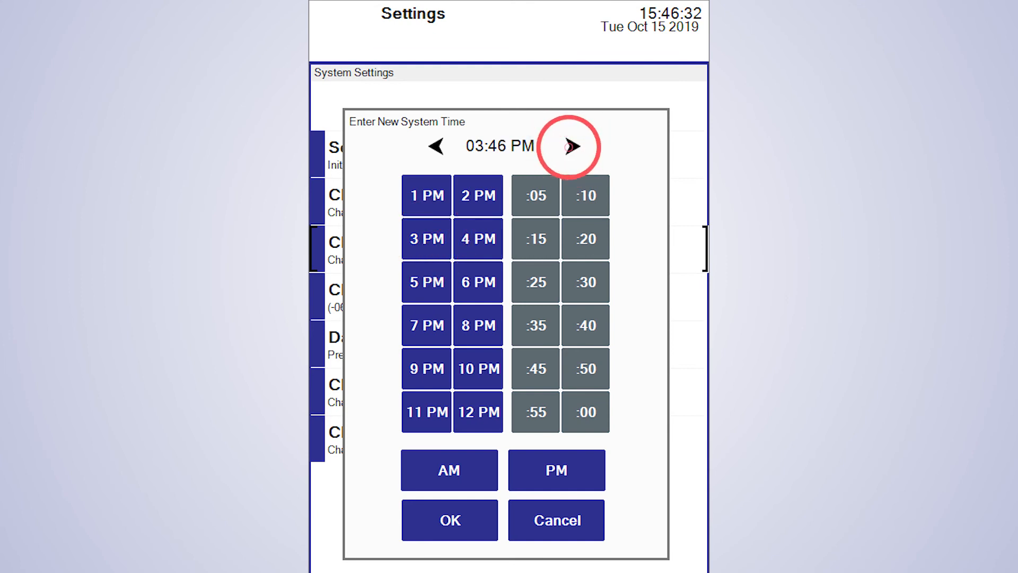
{"action": "left_click", "coordinate": [555, 520]}
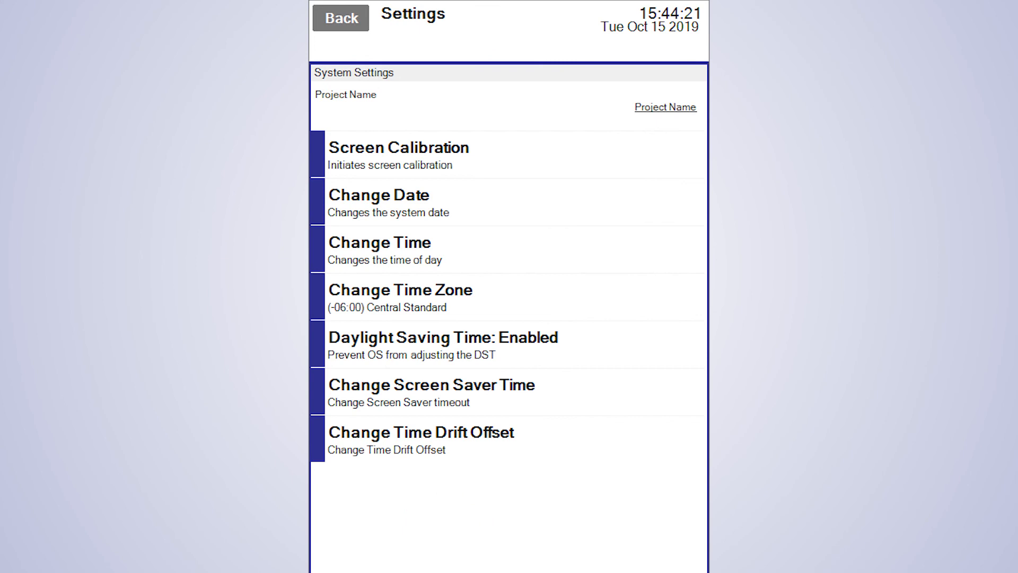
Leave System Settings and return to the main menu.
{"action": "left_click", "coordinate": [340, 18]}
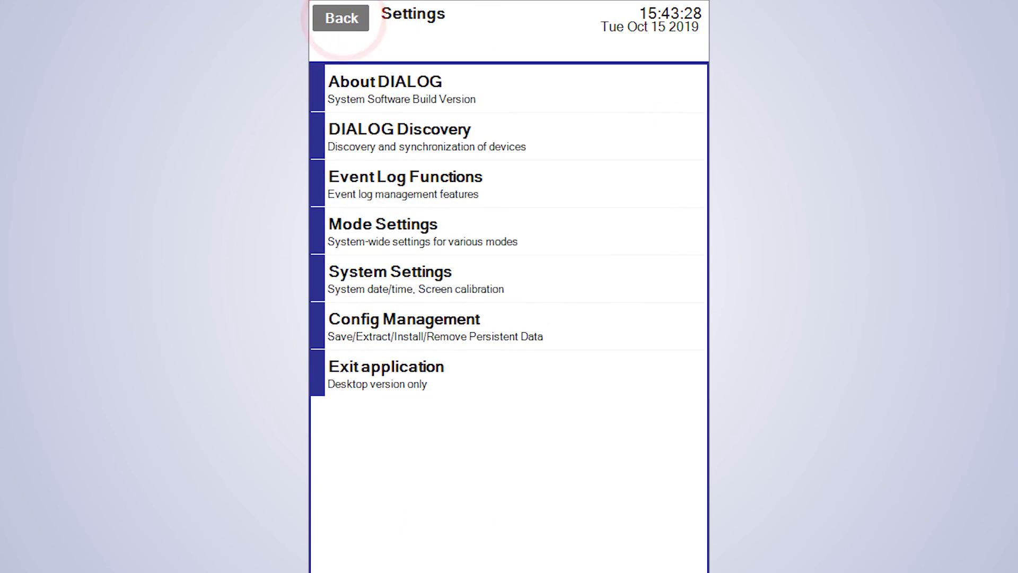
{"action": "left_click", "coordinate": [339, 18]}
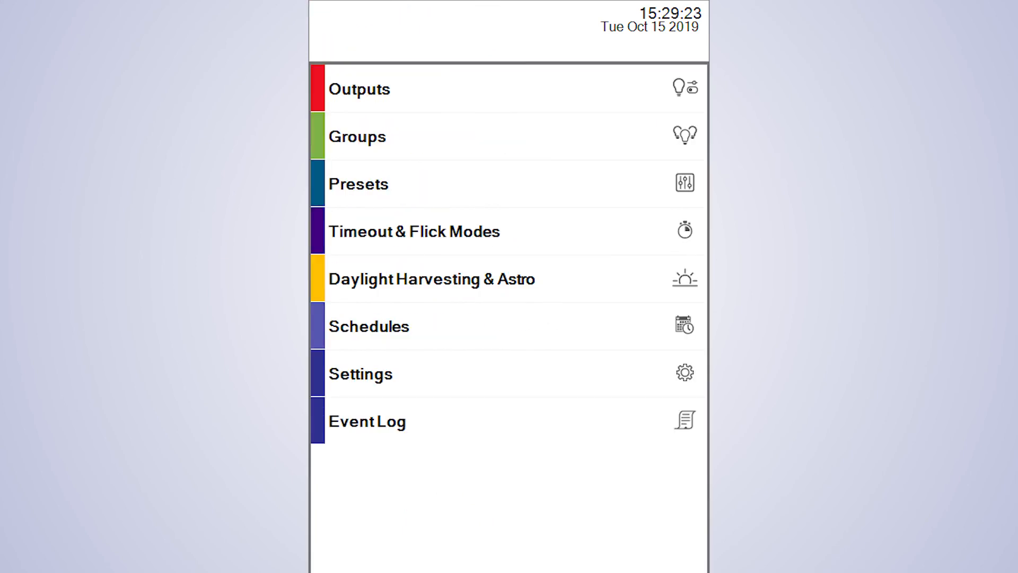